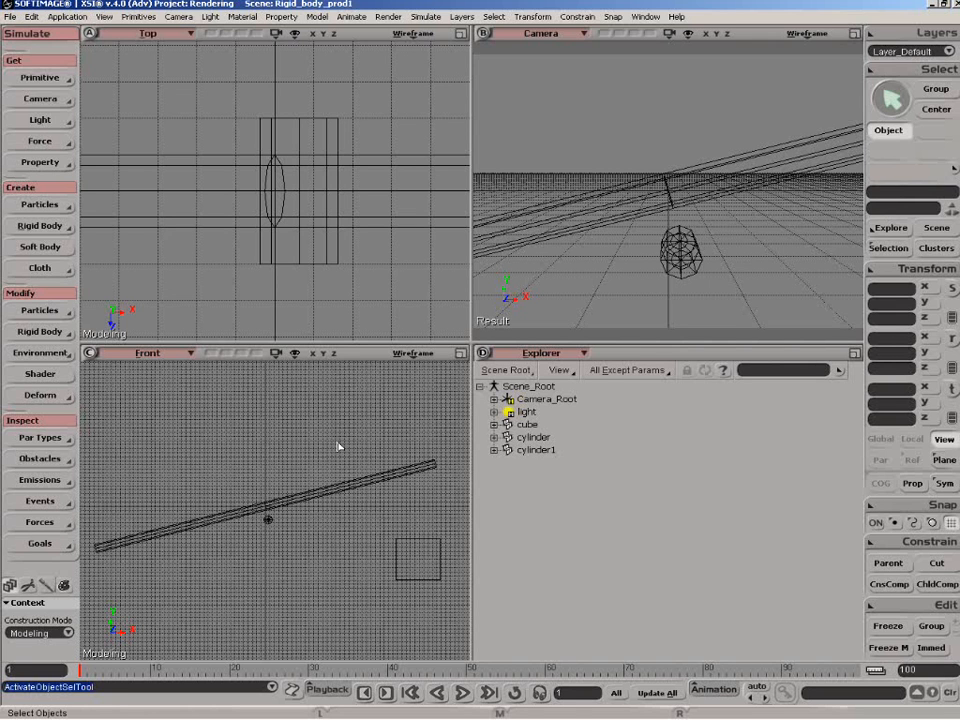
mouse_move(336, 444)
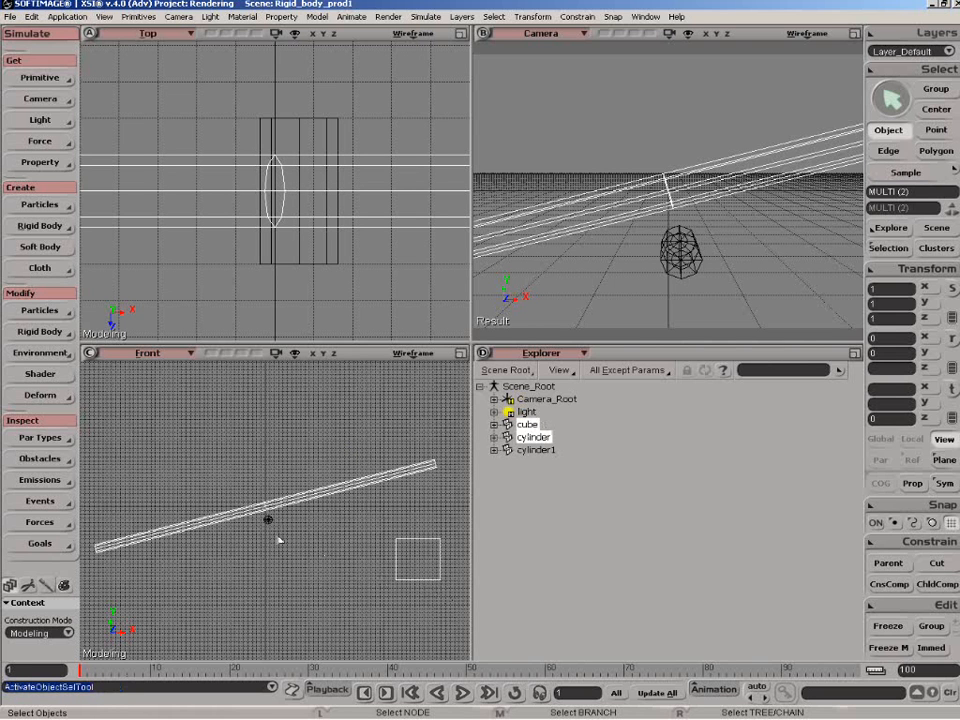
mouse_move(262, 410)
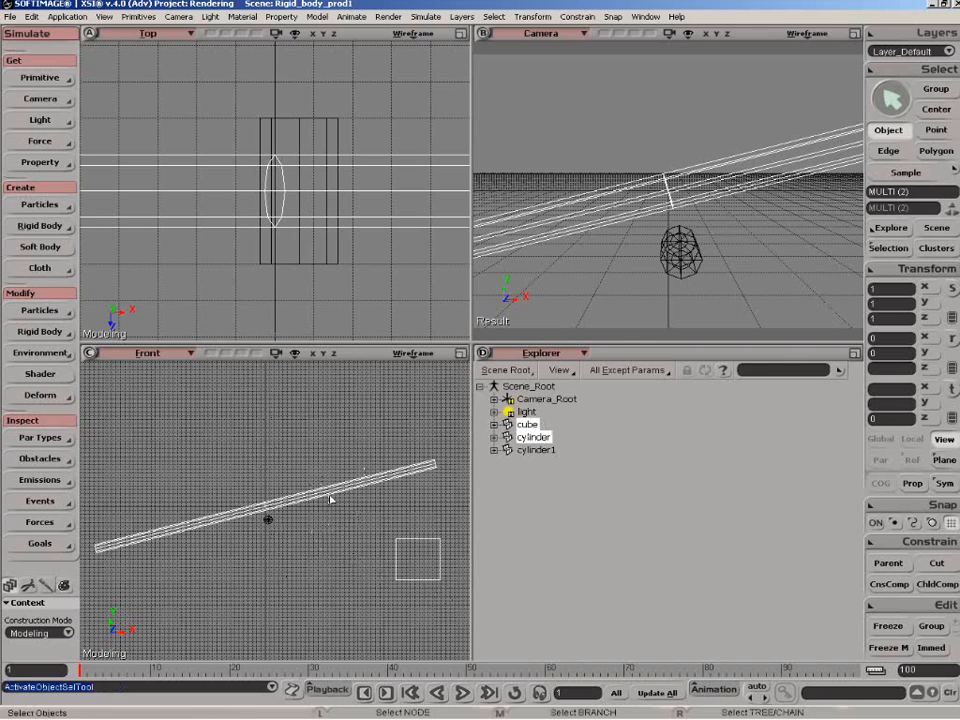
mouse_move(418, 592)
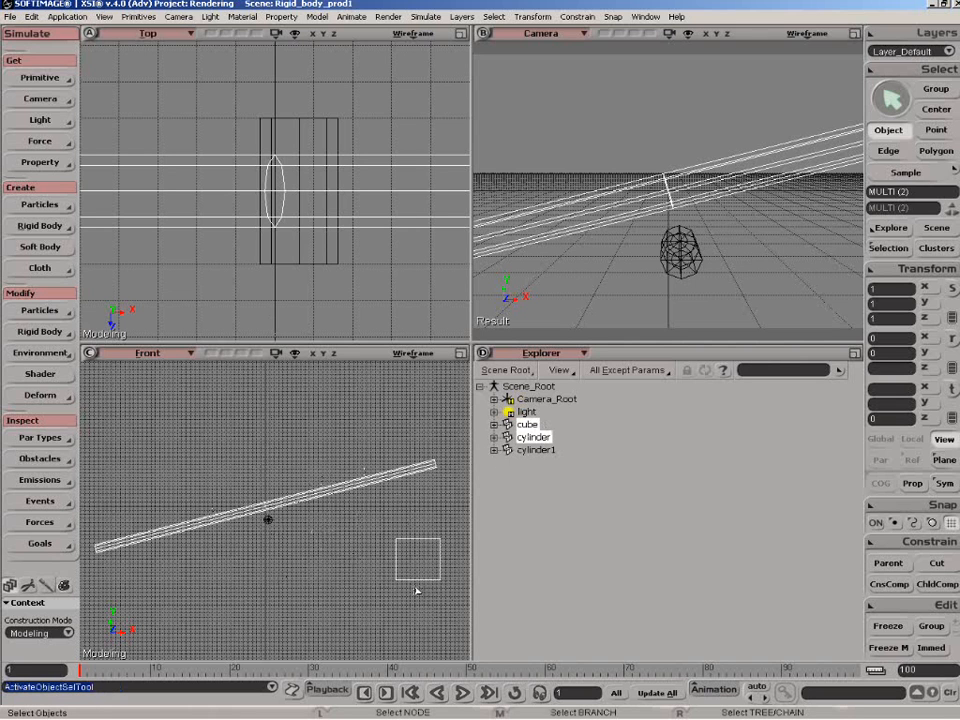
mouse_move(356, 528)
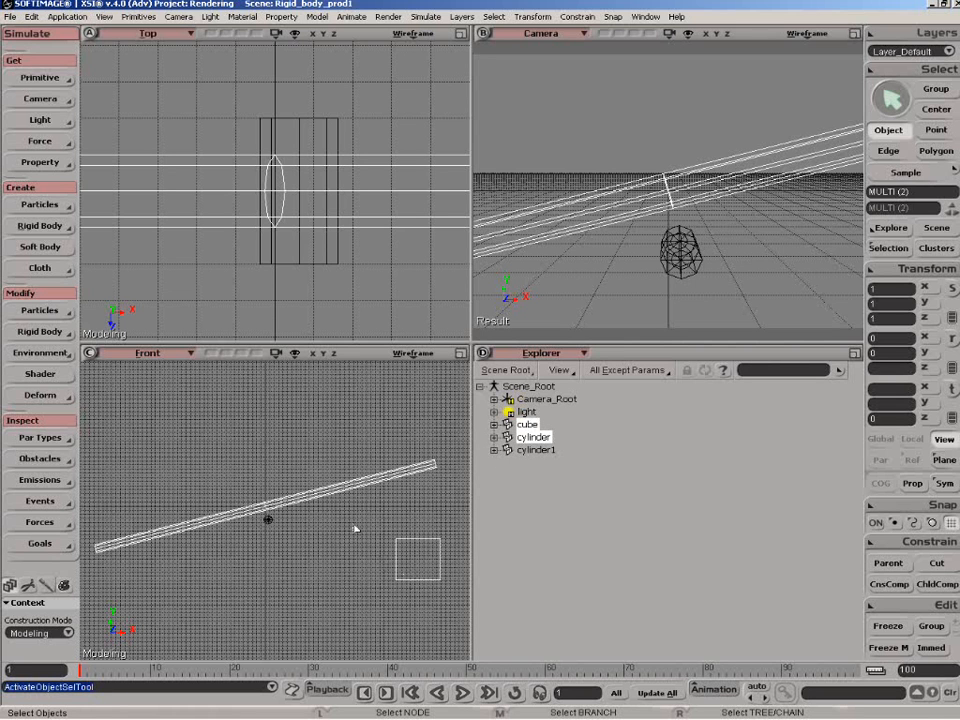
mouse_move(170, 364)
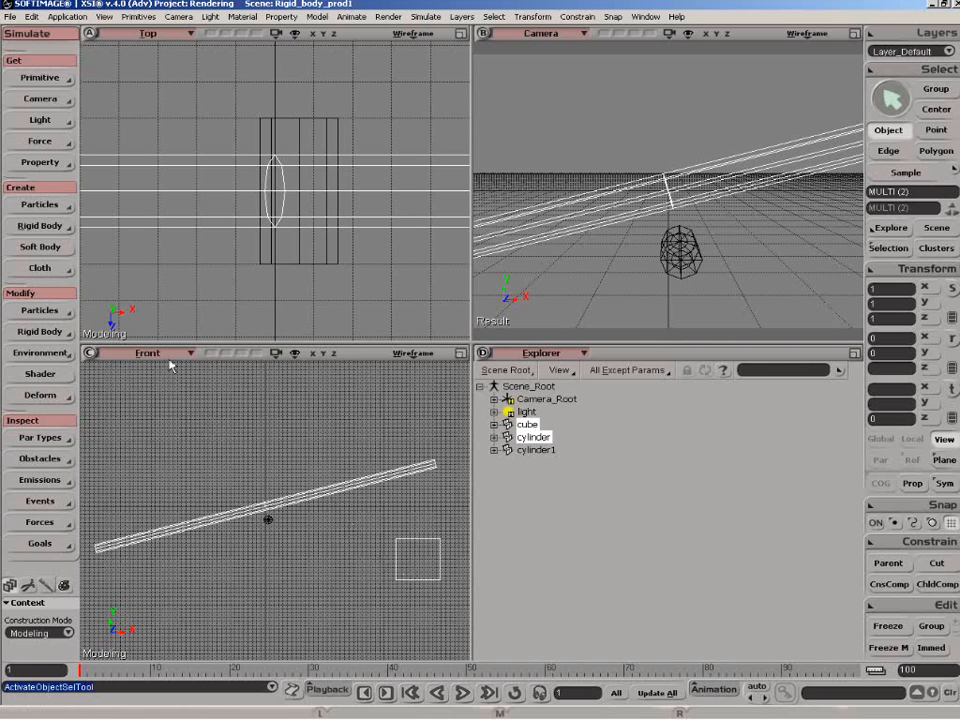
Make the arm and weight active rigid bodies via the Rigid Body menu
click(40, 226)
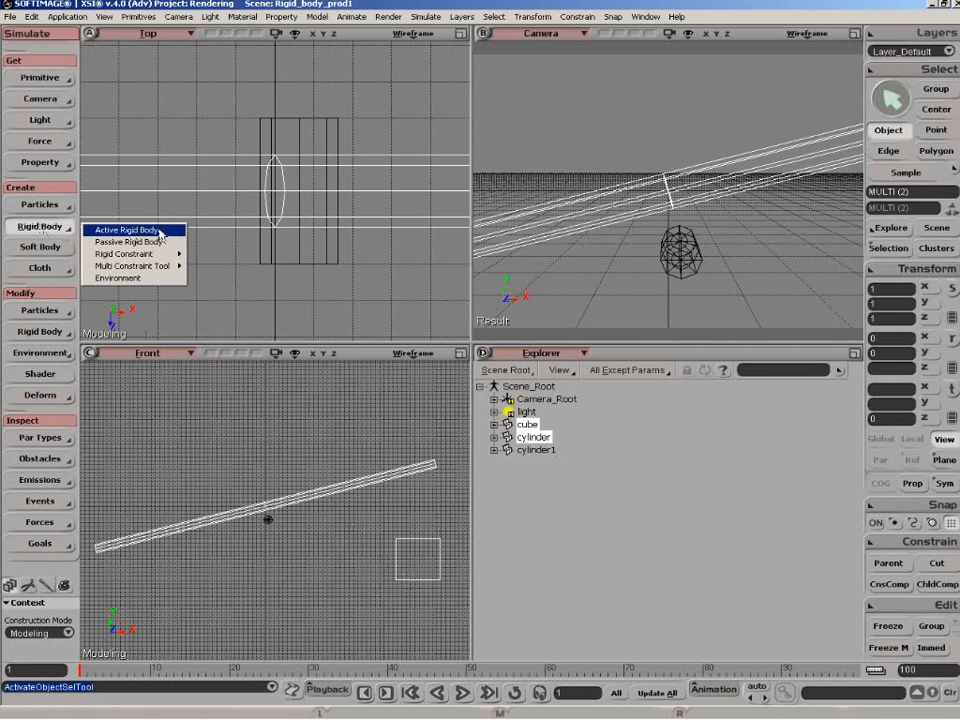
click(122, 228)
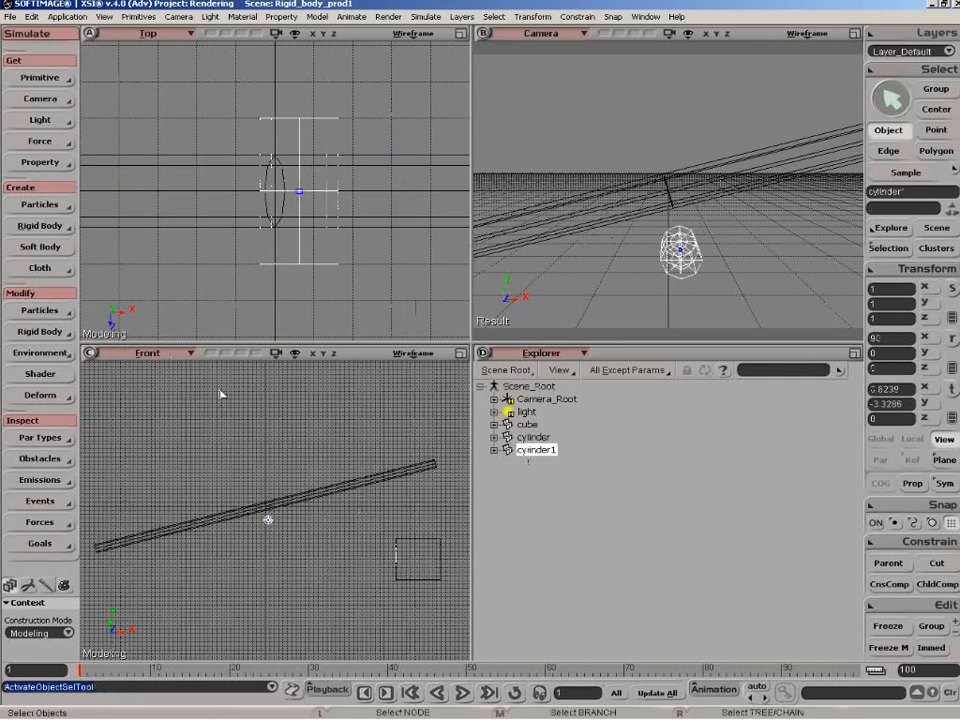
mouse_move(240, 448)
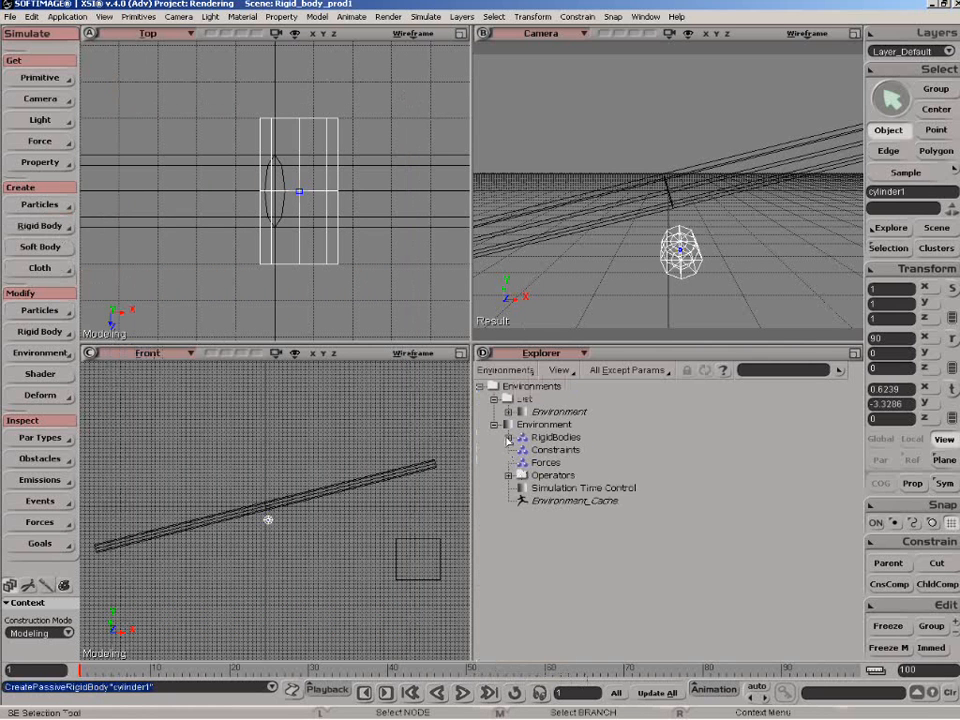
Add a Gravity force to the environment and play the simulation forward
click(510, 436)
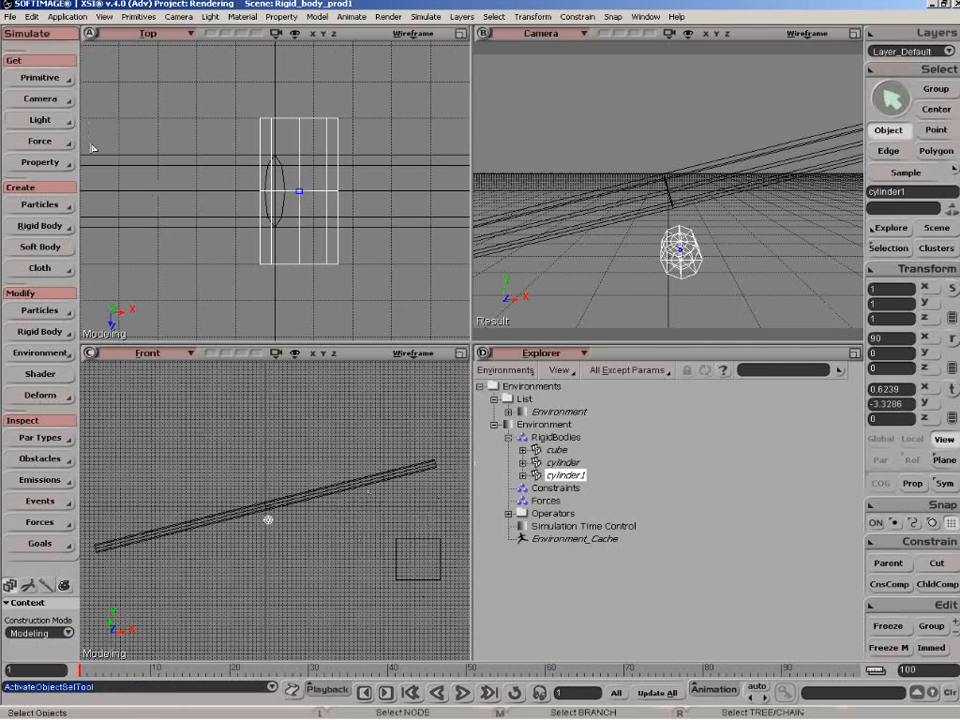
click(40, 140)
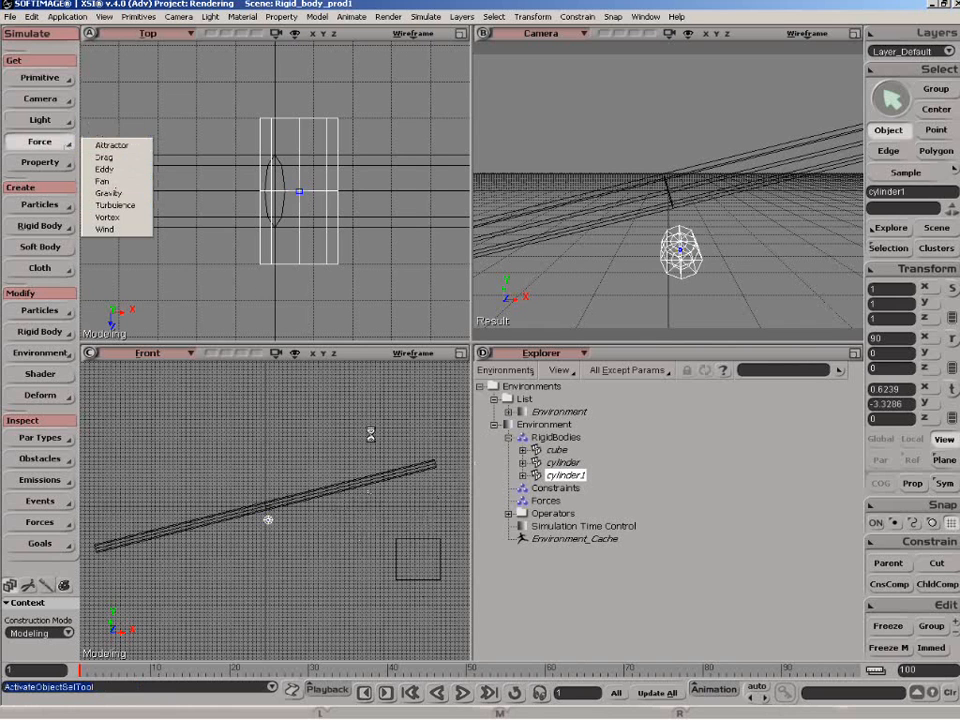
click(112, 192)
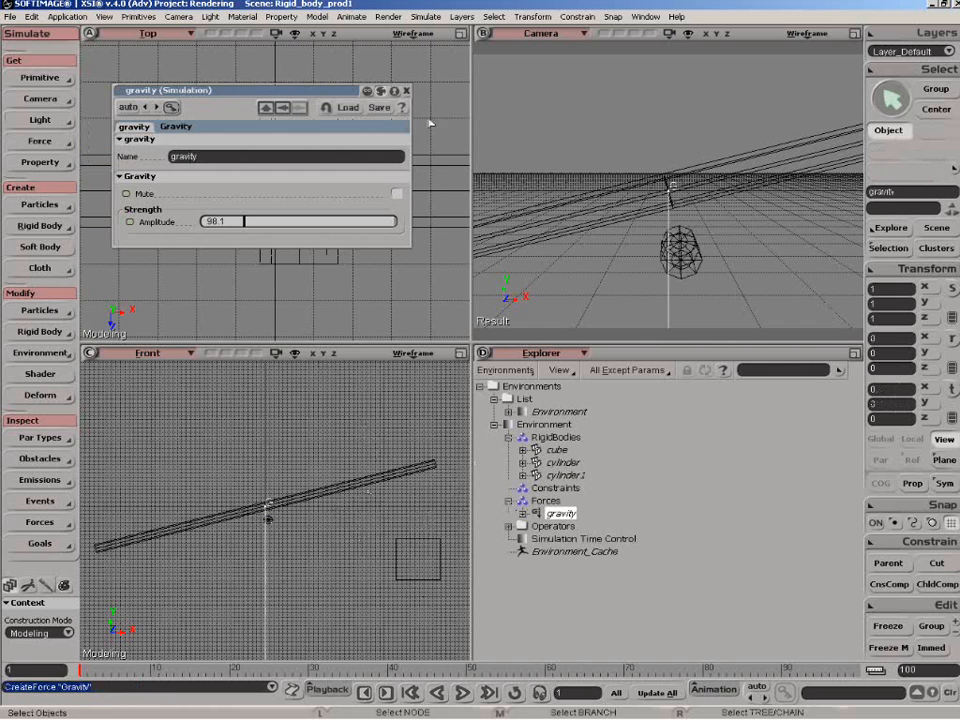
click(404, 90)
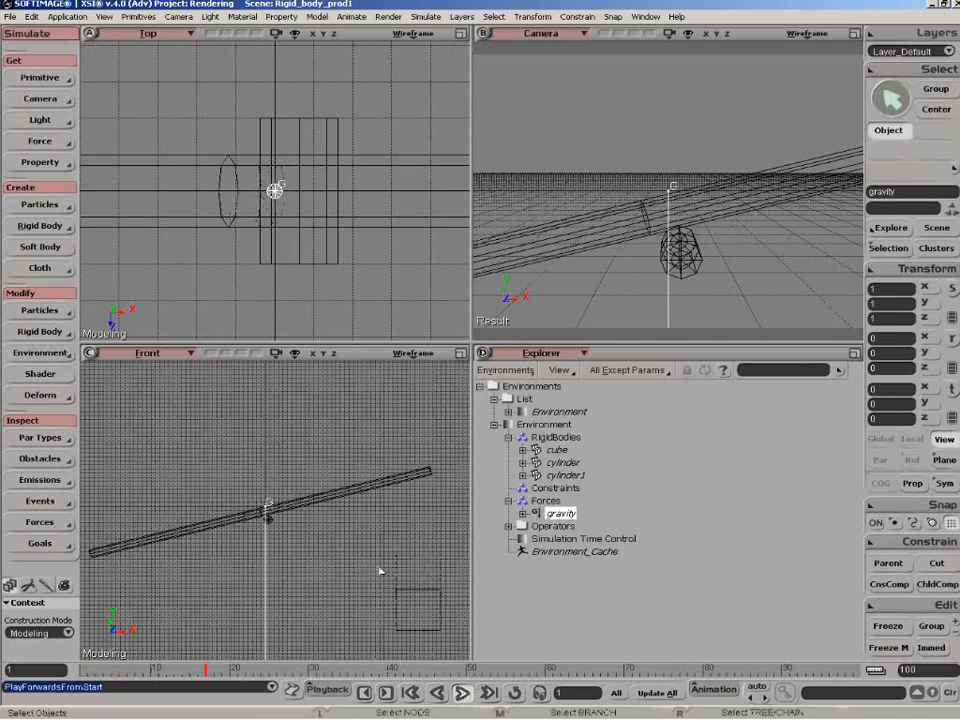
click(462, 692)
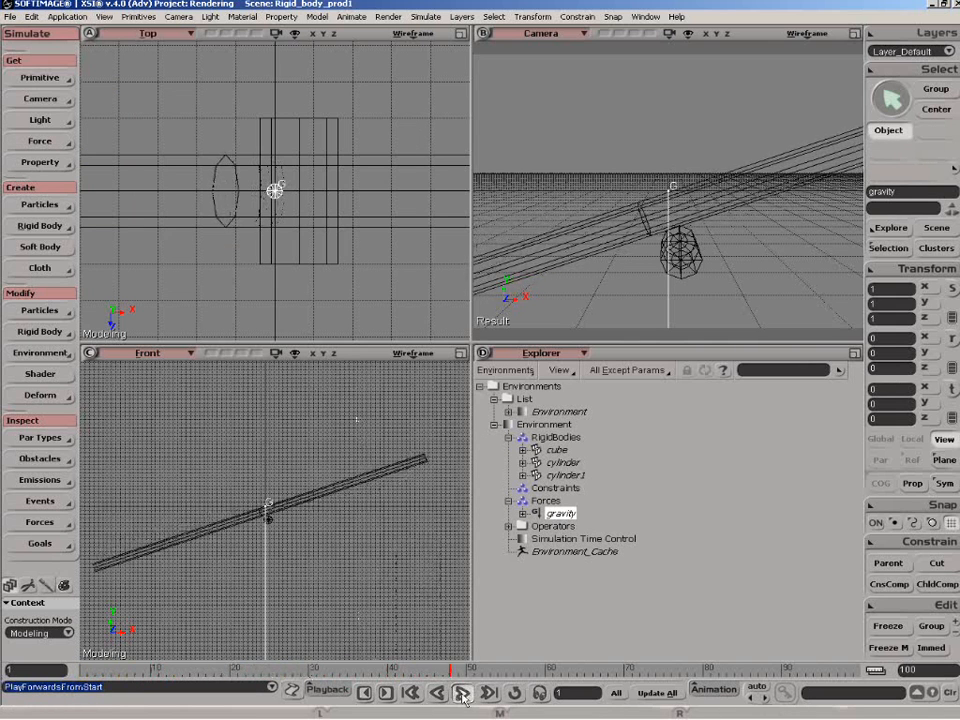